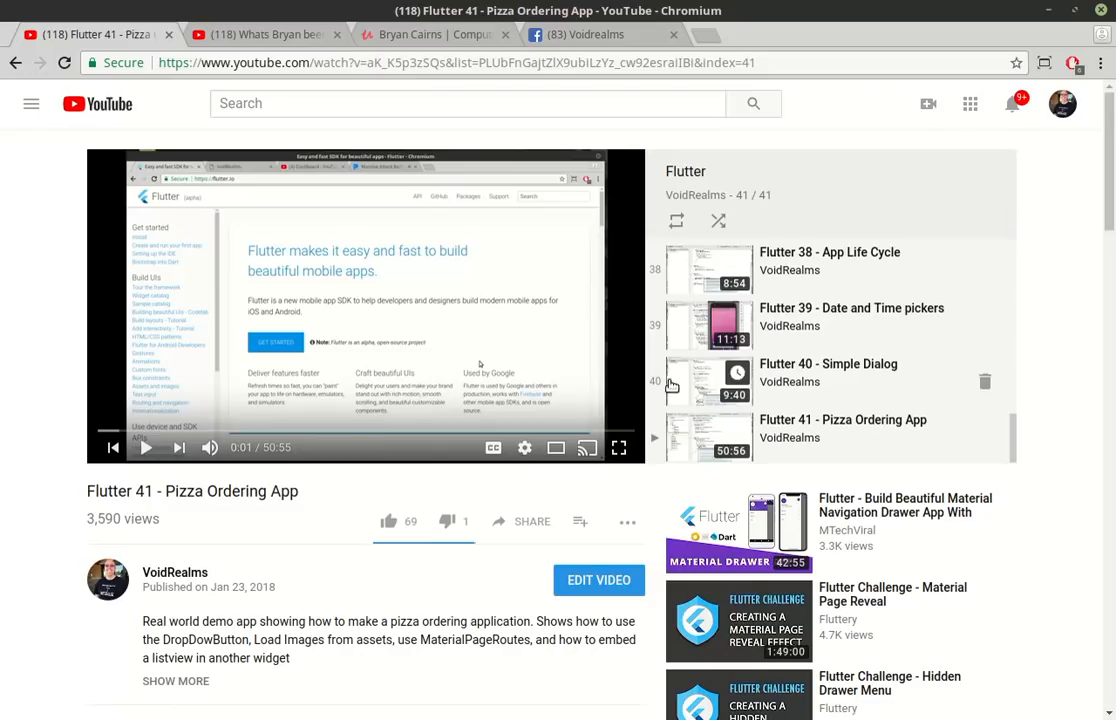
Step: Scroll the Flutter 41 comments, then switch to the 'Whats Bryan been up to - 2018 Spring Edition' tab
scroll(down, 3)
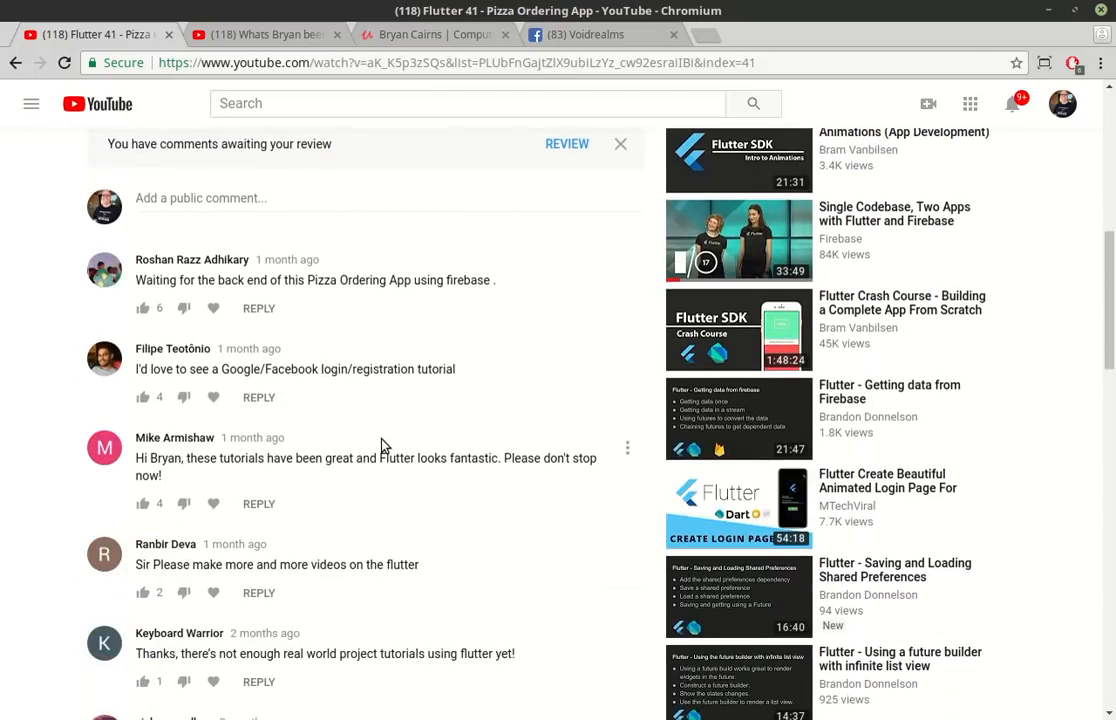
mouse_move(283, 369)
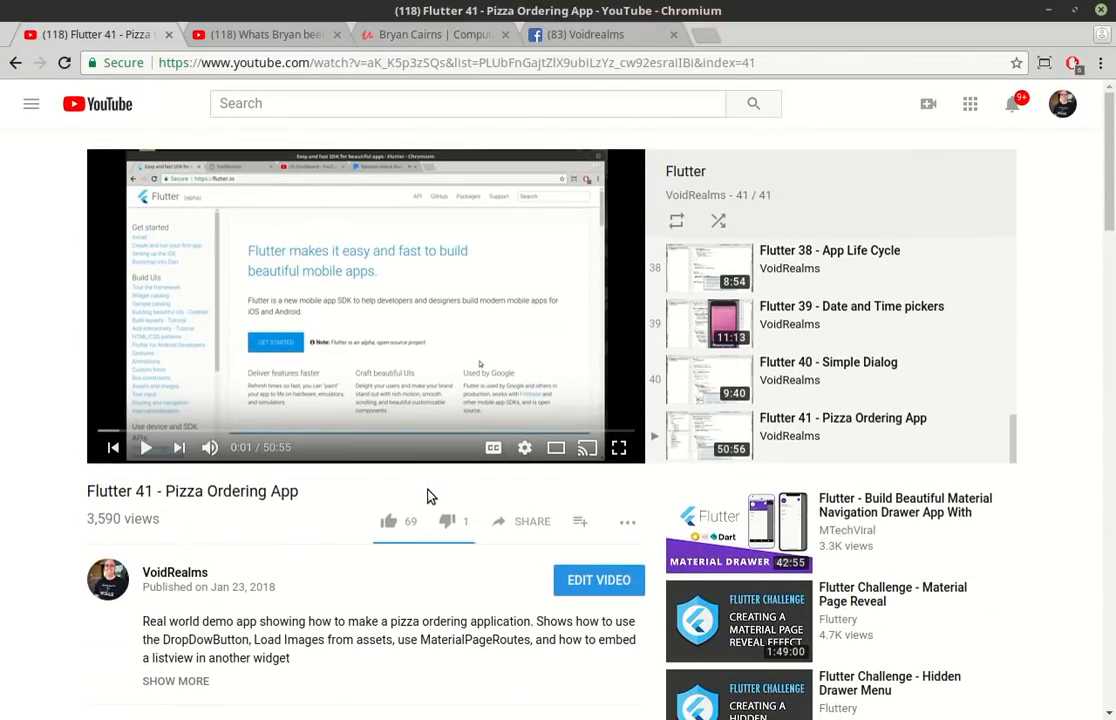
mouse_move(277, 38)
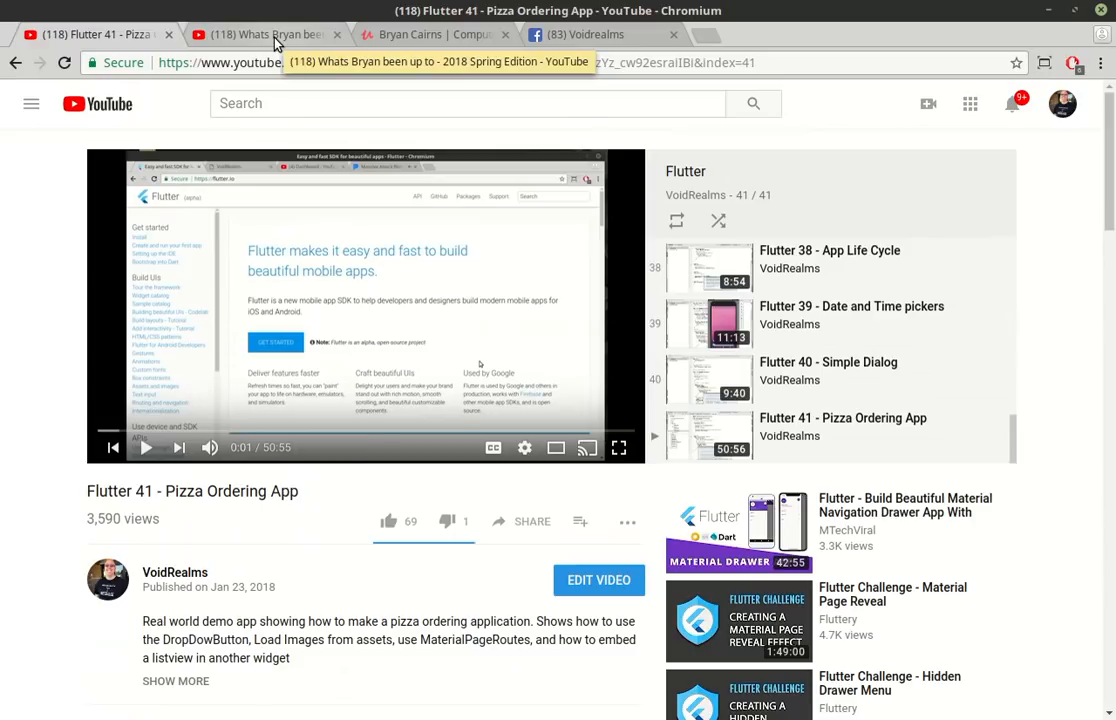
click(270, 35)
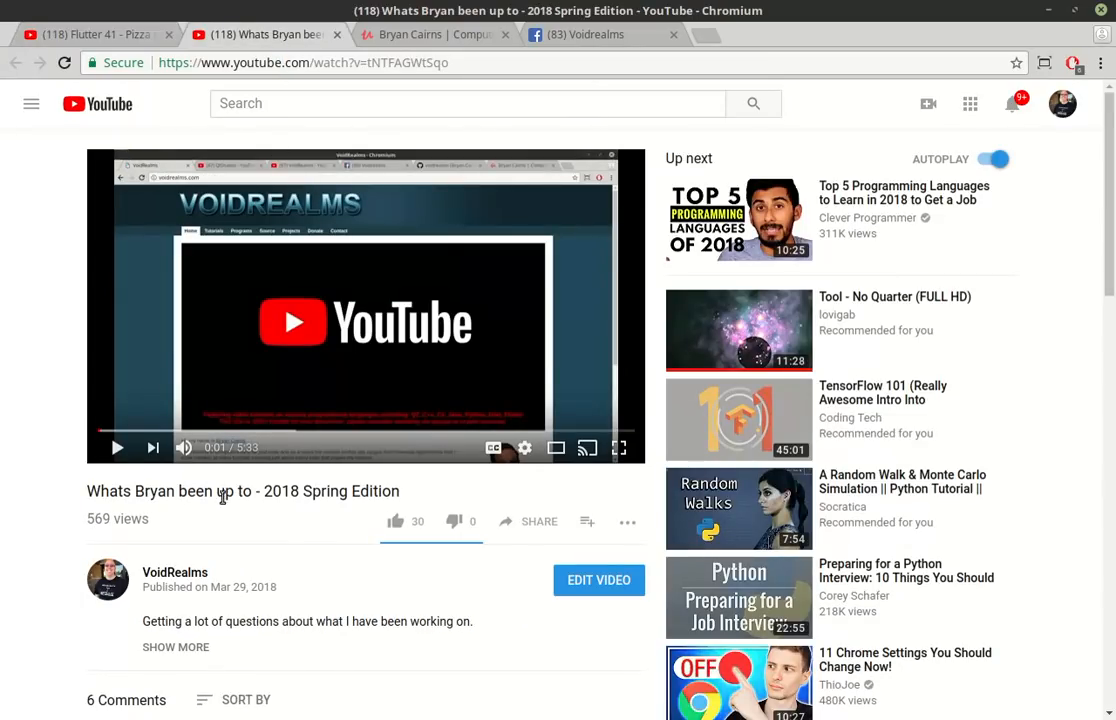
mouse_move(331, 497)
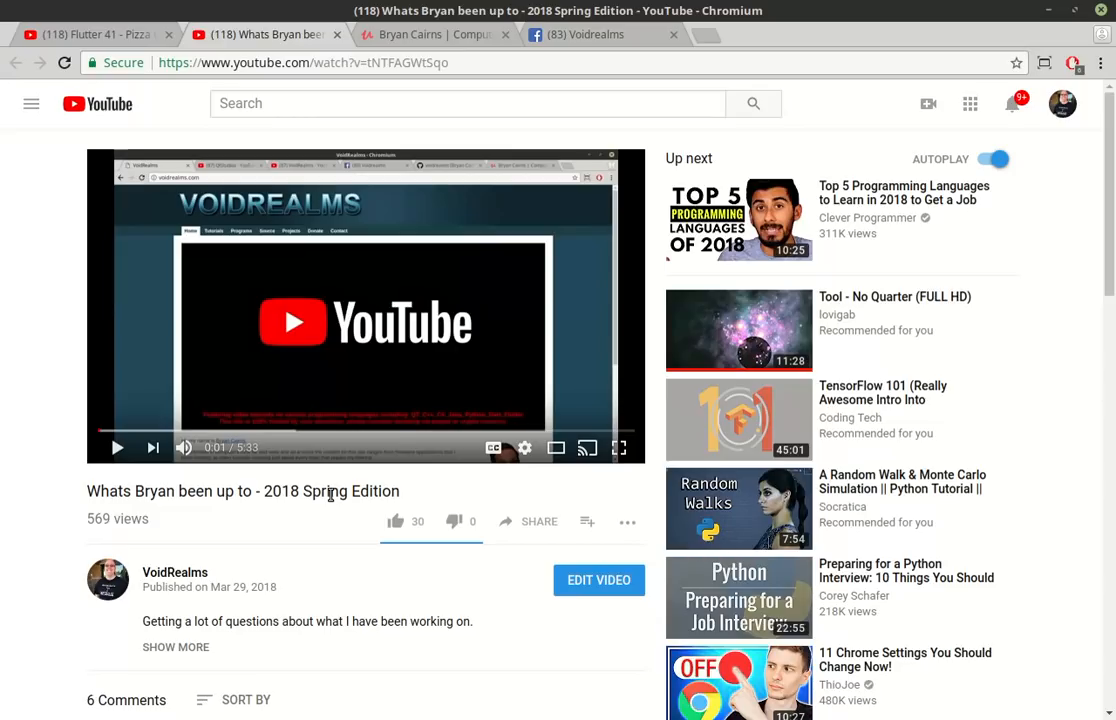
mouse_move(382, 44)
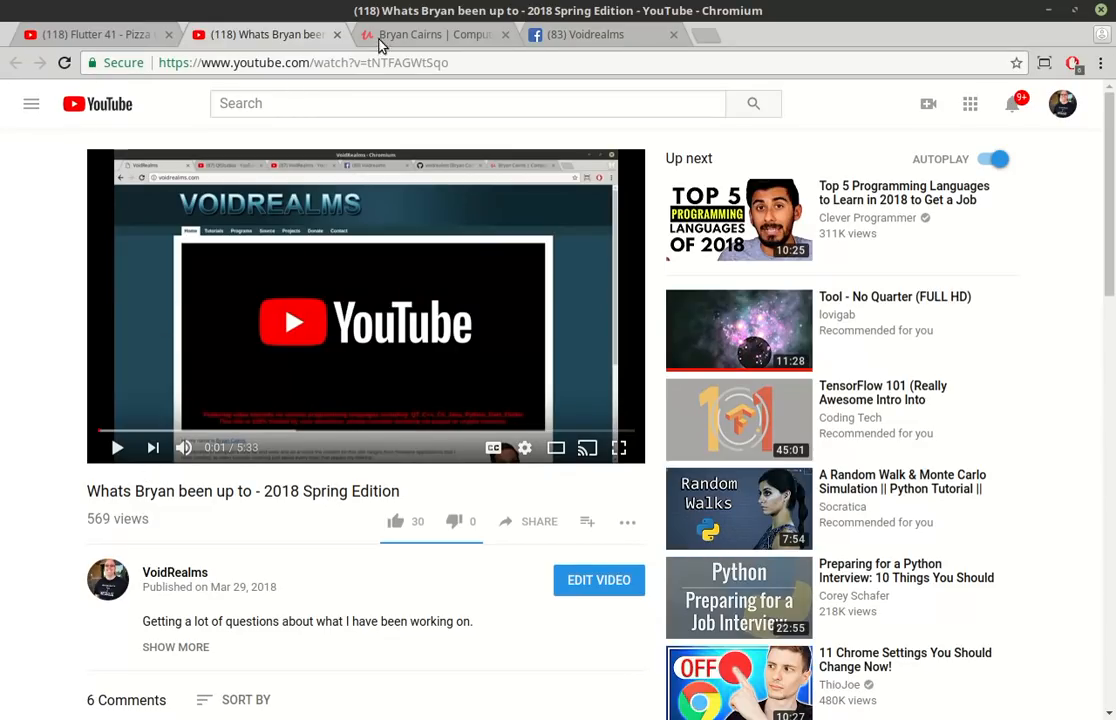
Step: Switch to the Udemy tab showing Bryan Cairns' instructor profile and courses taught
click(430, 34)
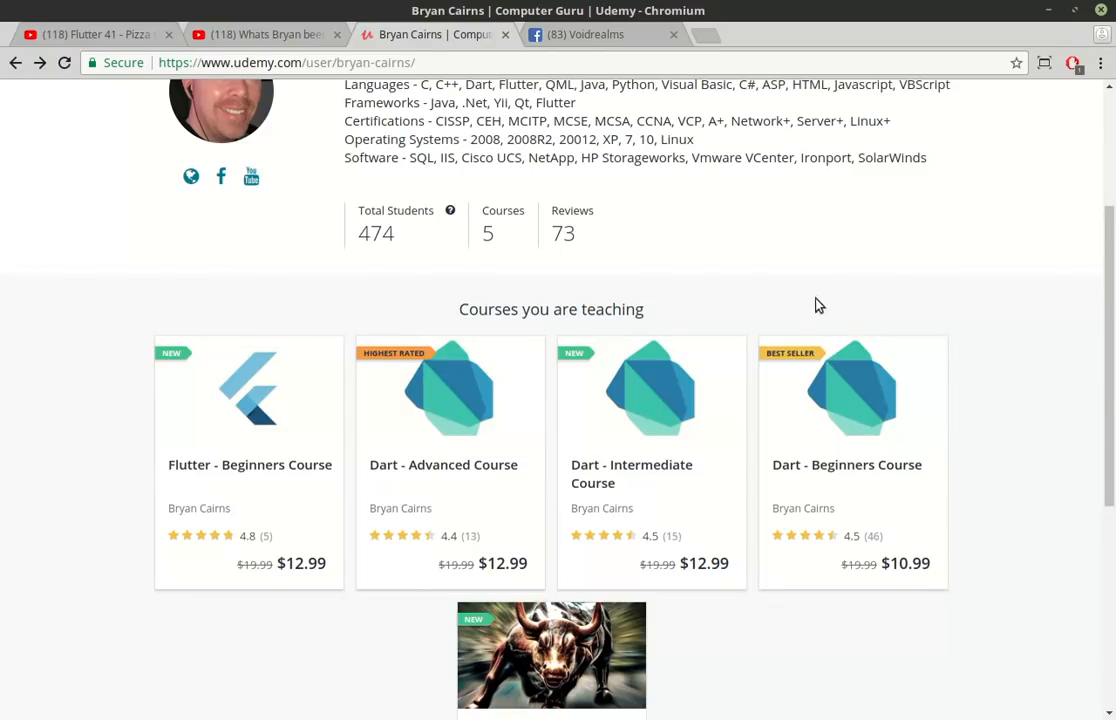
mouse_move(127, 349)
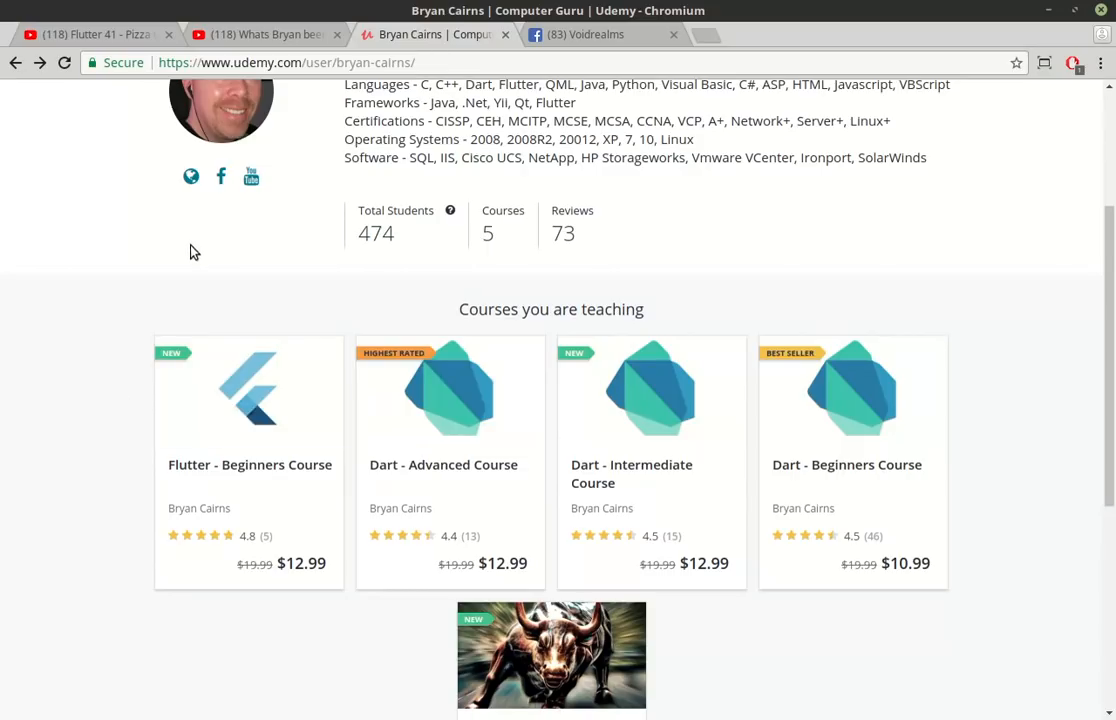
mouse_move(367, 145)
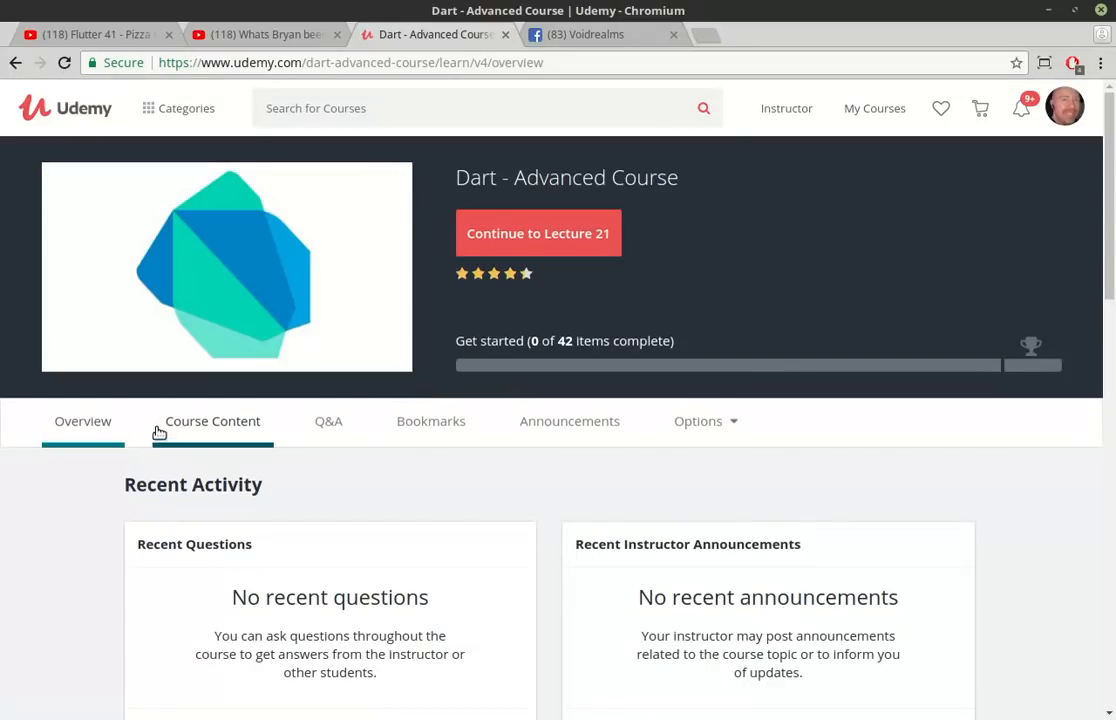
Step: Open the Dart - Advanced Course content and scroll to the Encryption section lectures
click(212, 421)
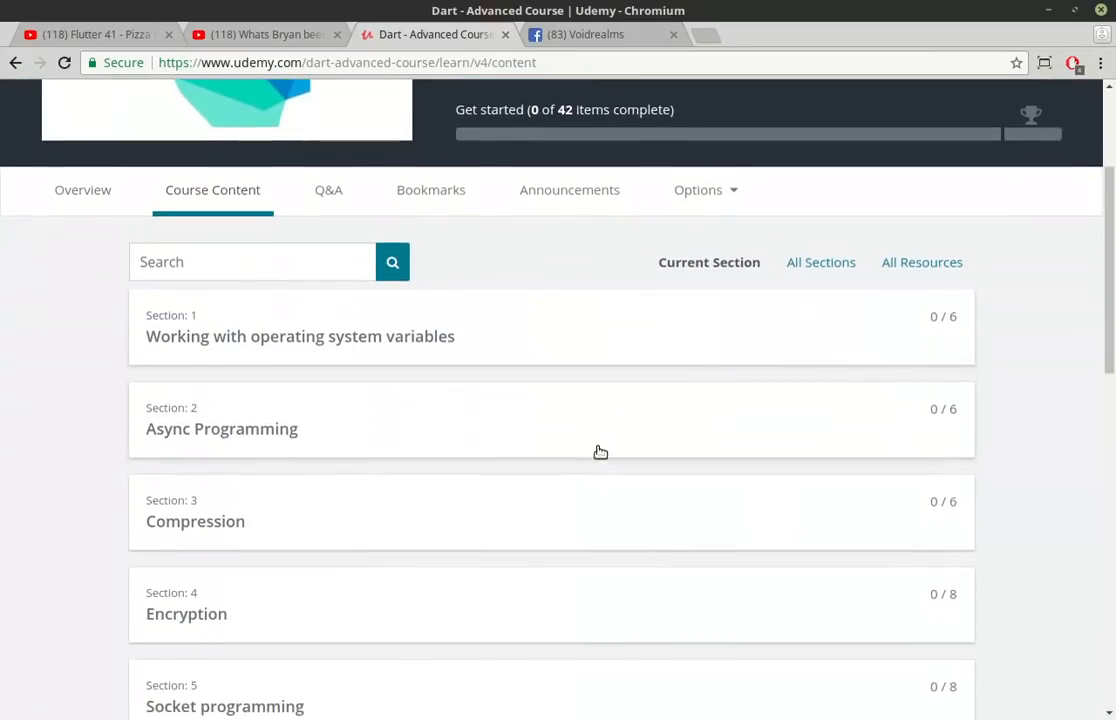
scroll(down, 3)
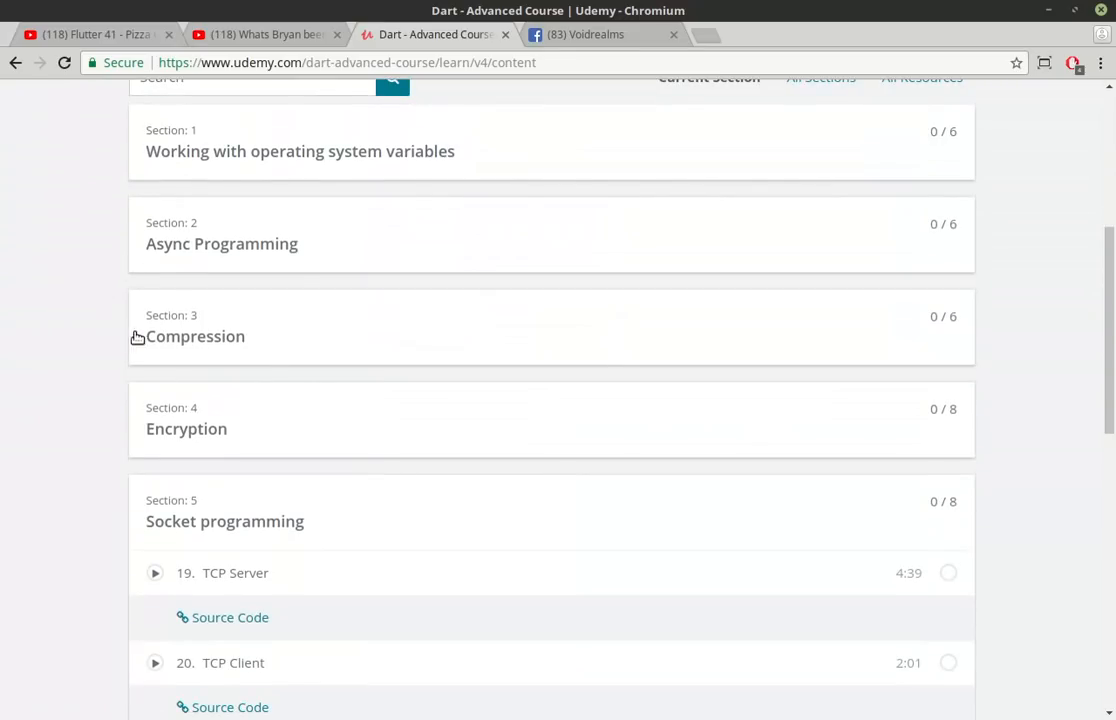
scroll(down, 3)
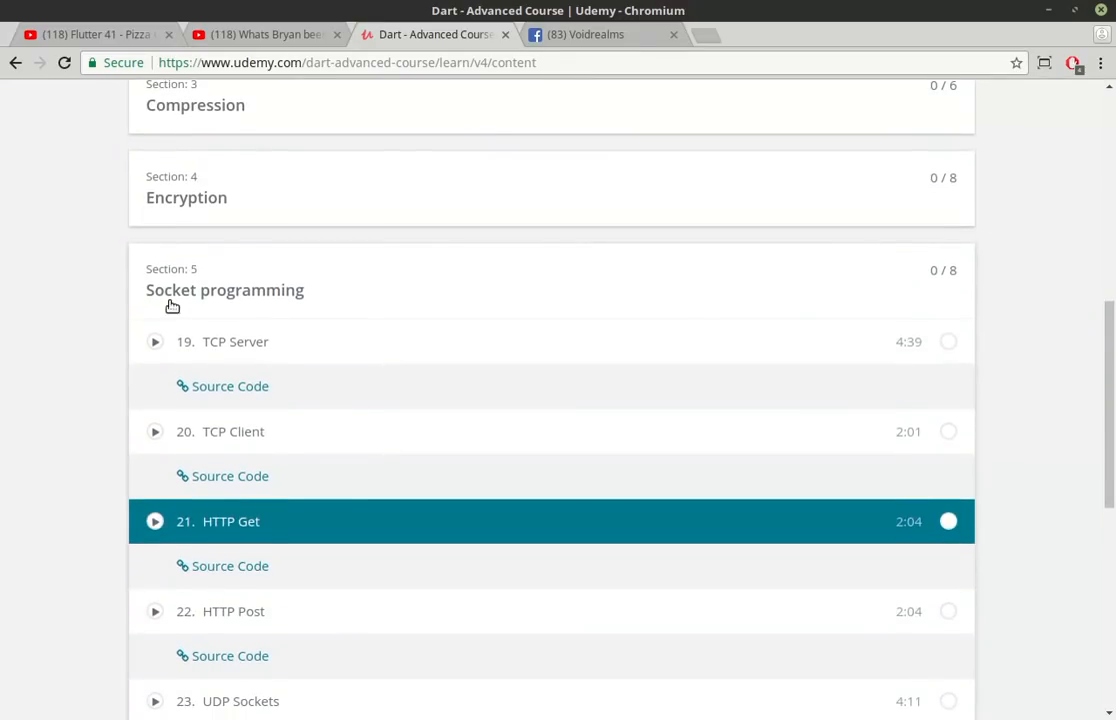
scroll(down, 3)
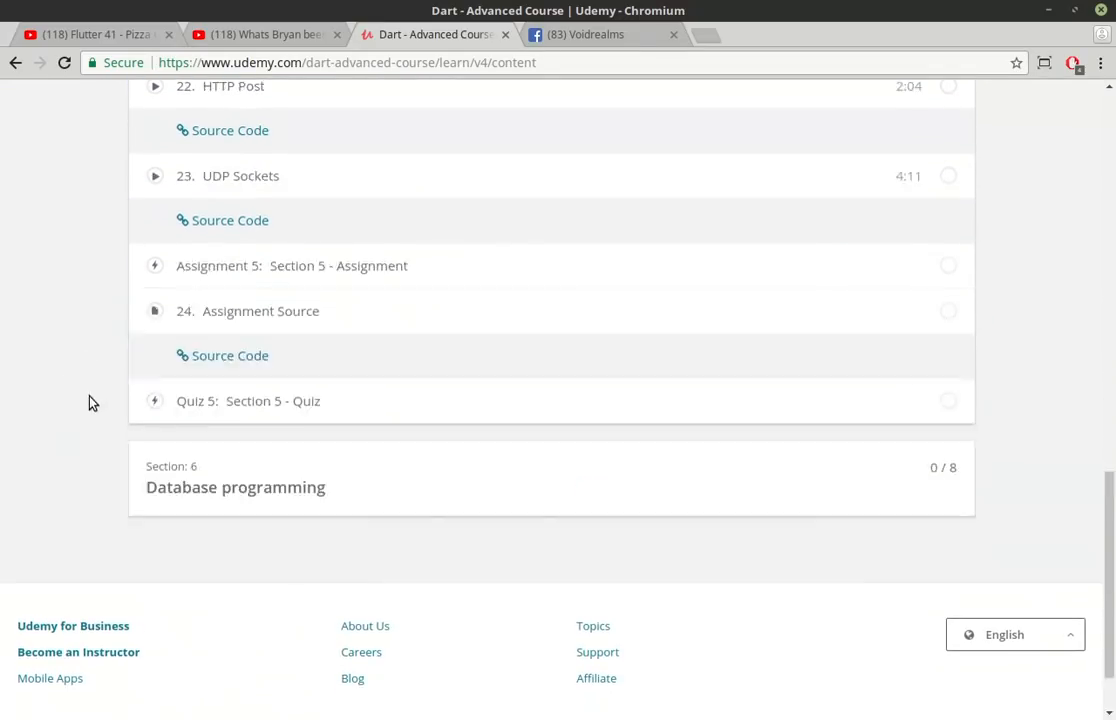
scroll(up, 3)
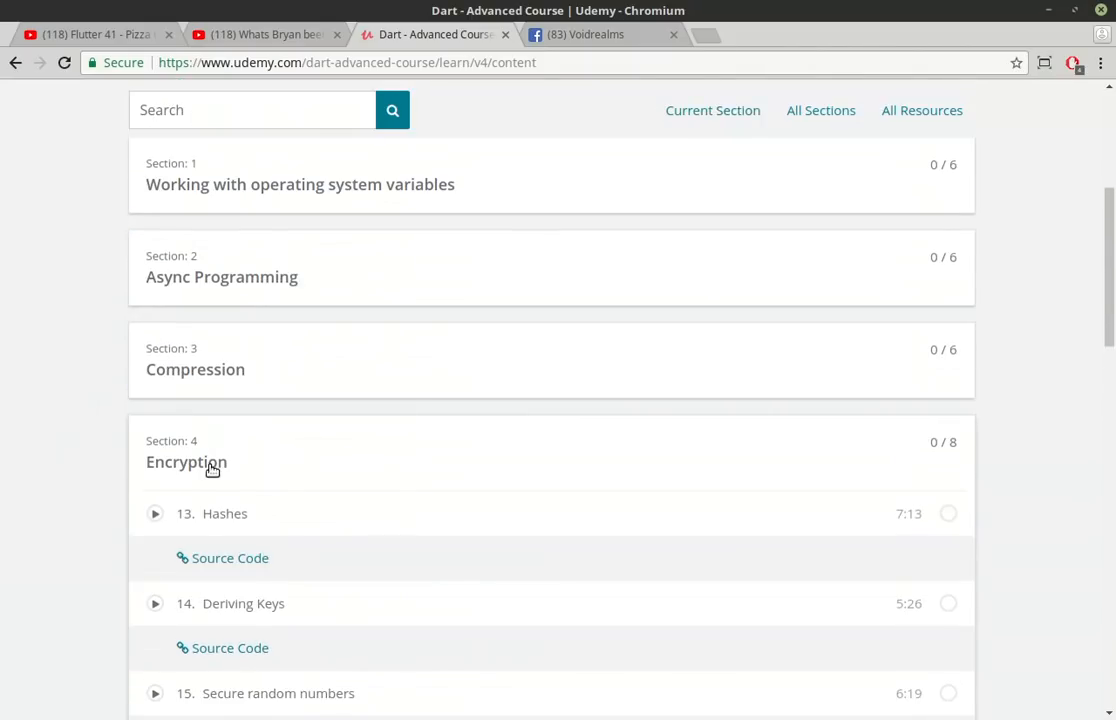
scroll(down, 3)
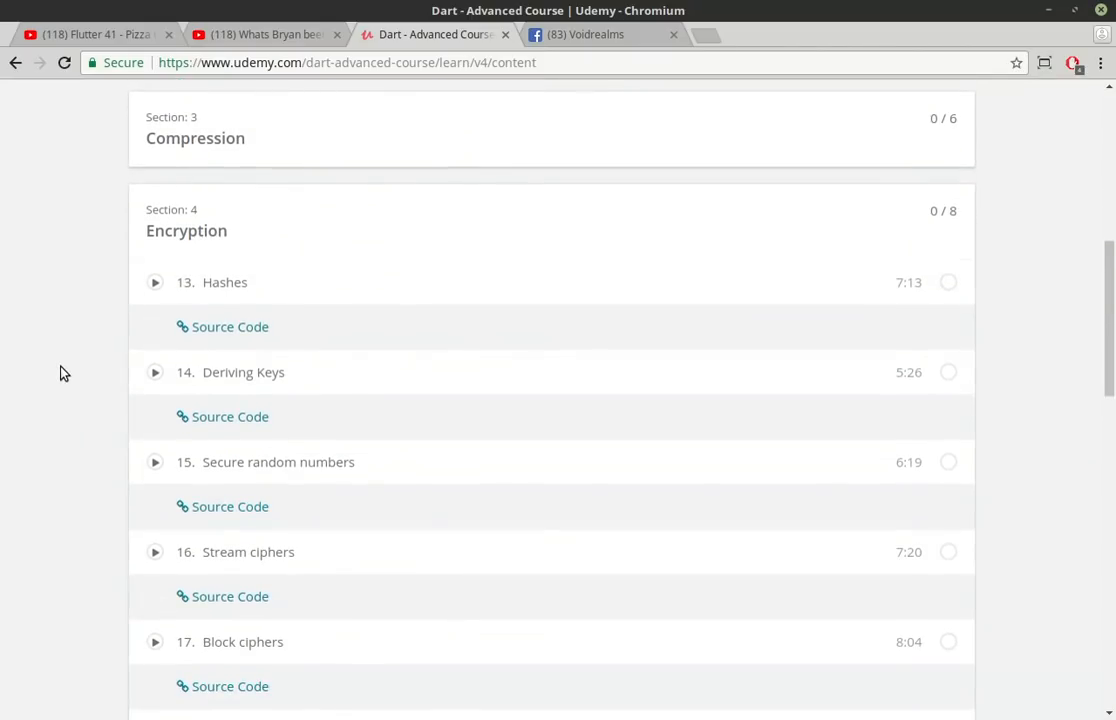
scroll(down, 3)
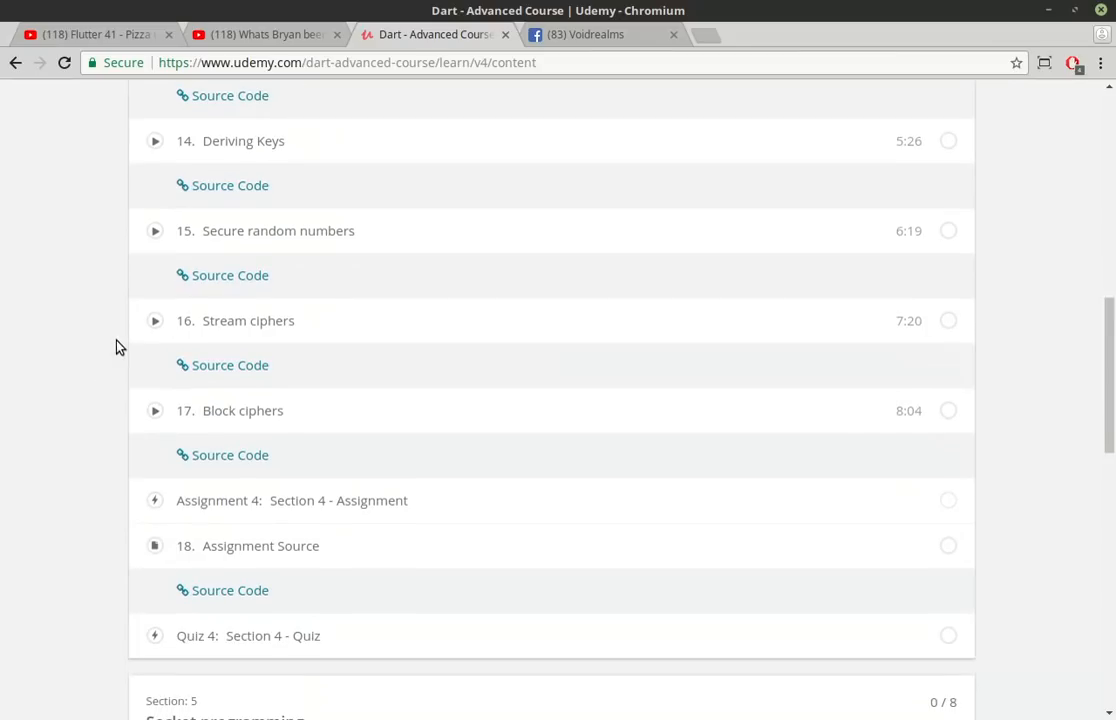
mouse_move(180, 411)
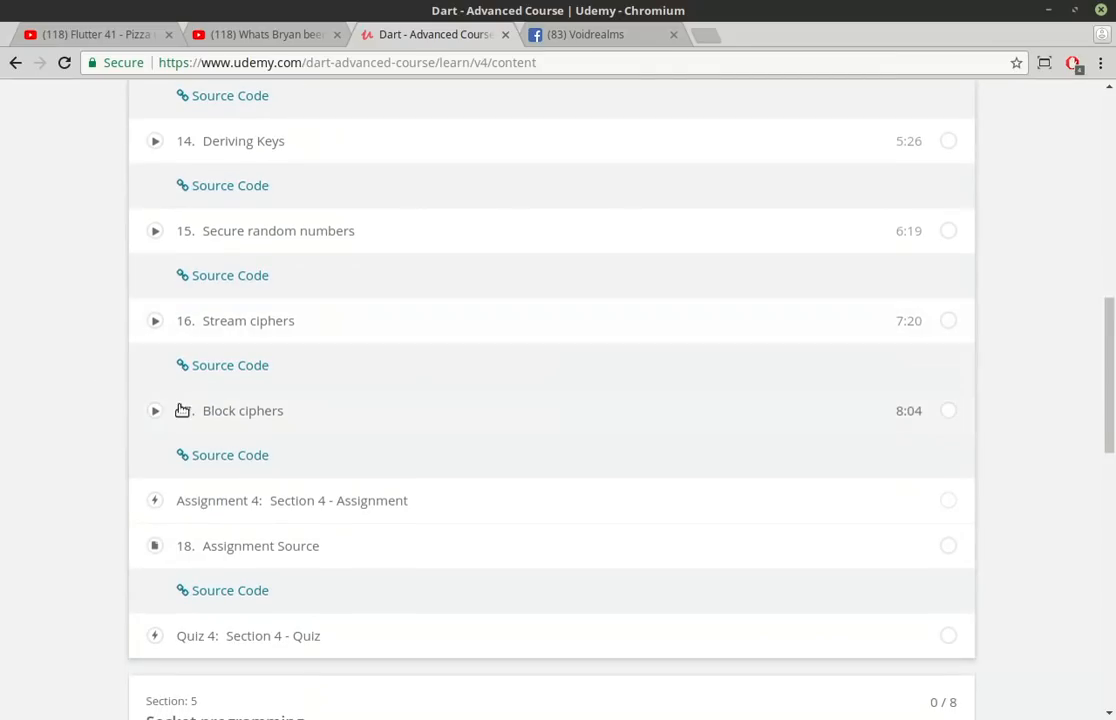
scroll(up, 3)
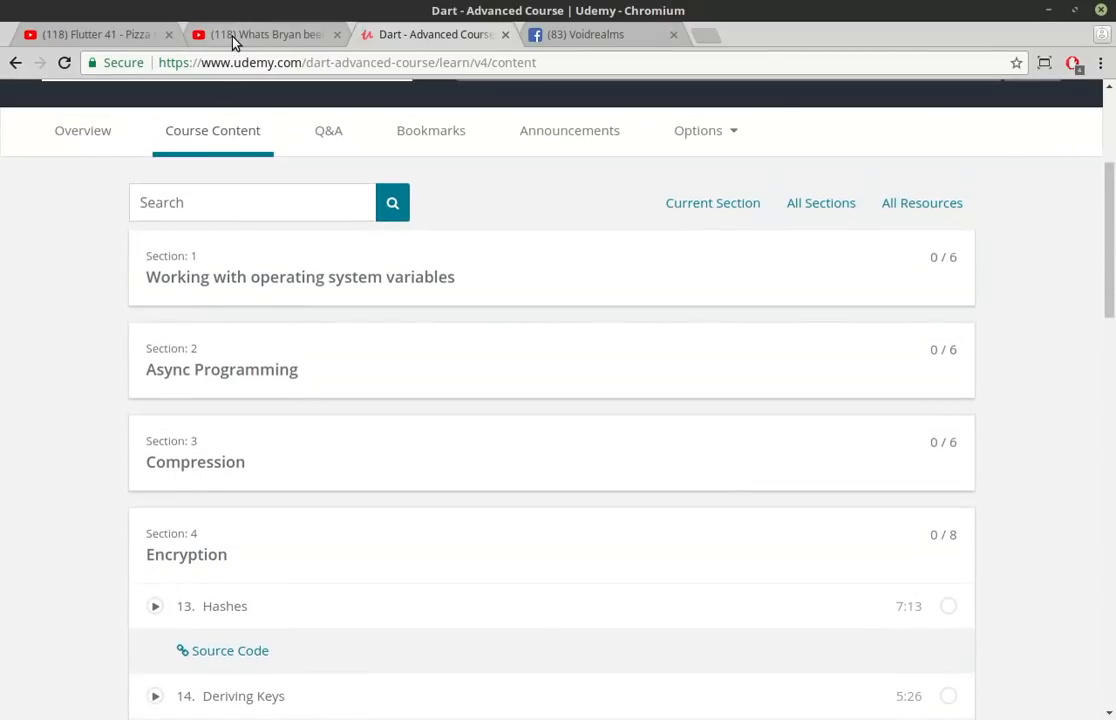
mouse_move(234, 40)
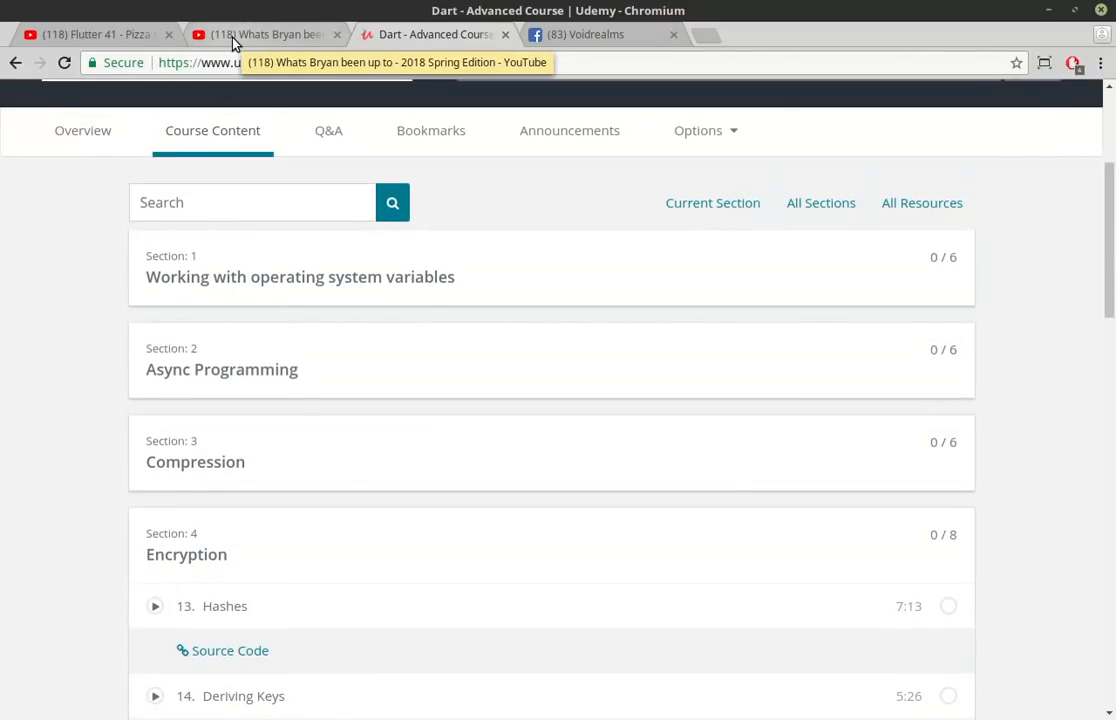
Step: Cycle through the Whats Bryan, Flutter 41 and Udemy tabs, ending on Flutter 41
click(260, 33)
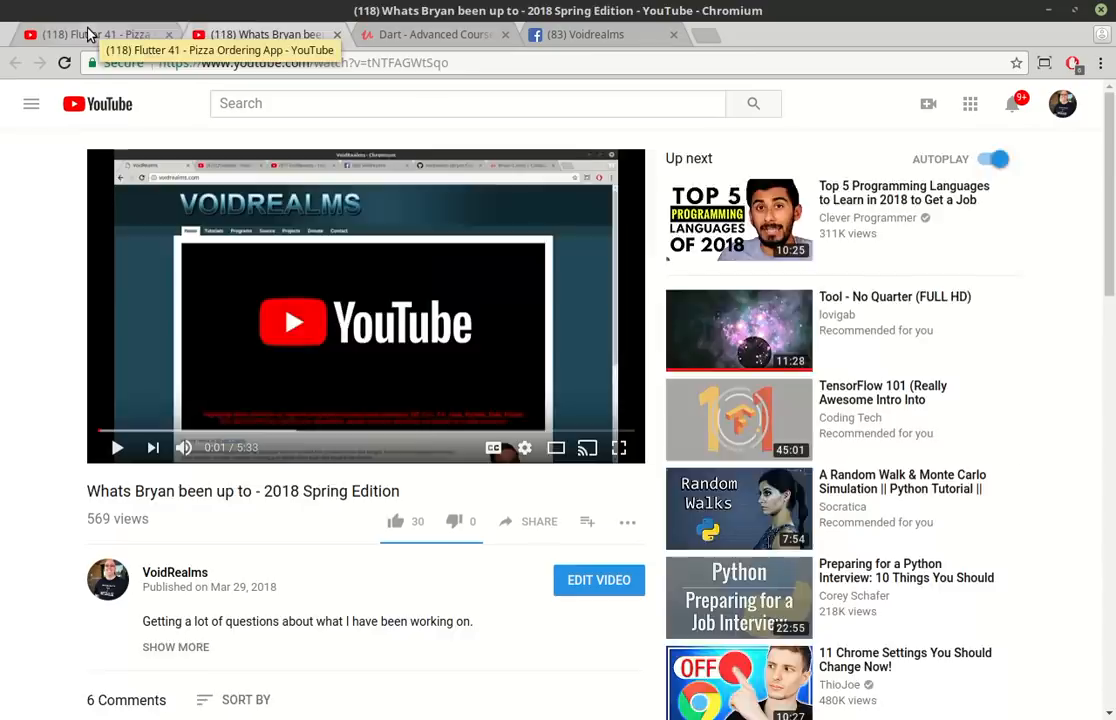
click(90, 34)
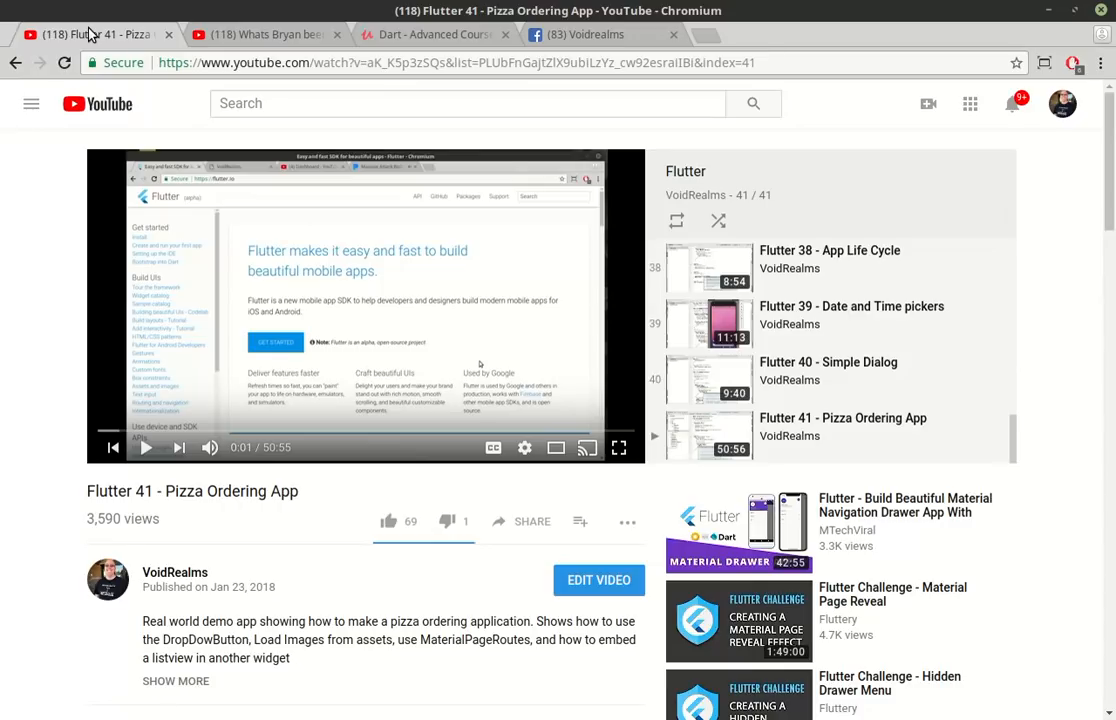
mouse_move(395, 35)
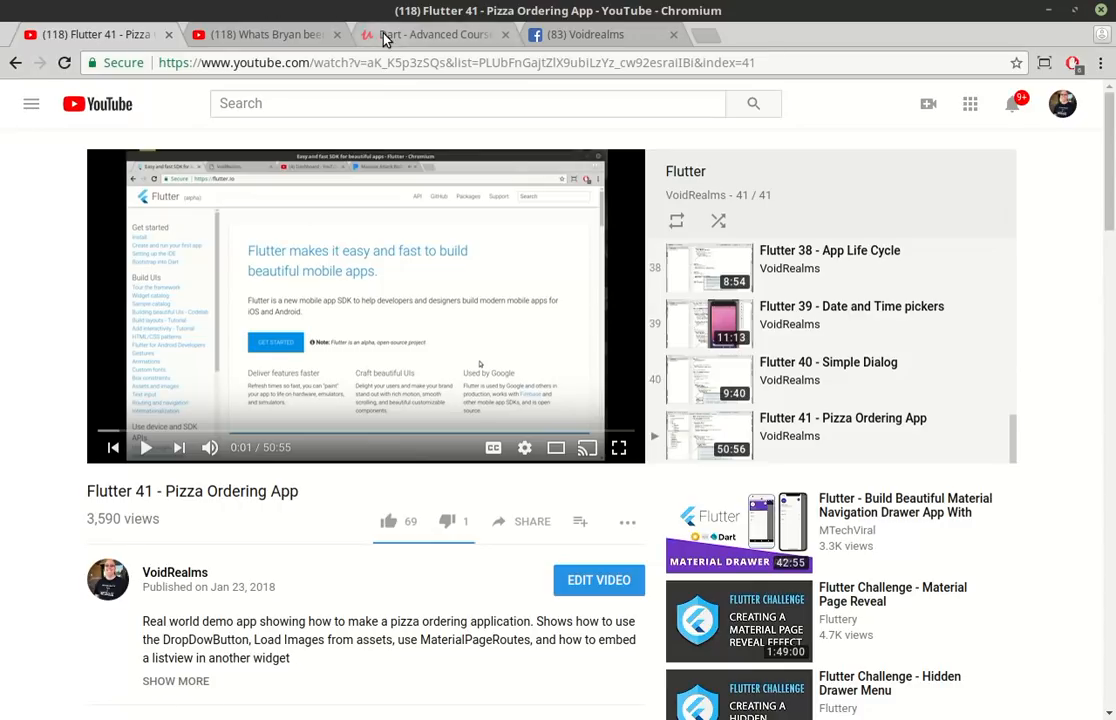
click(430, 34)
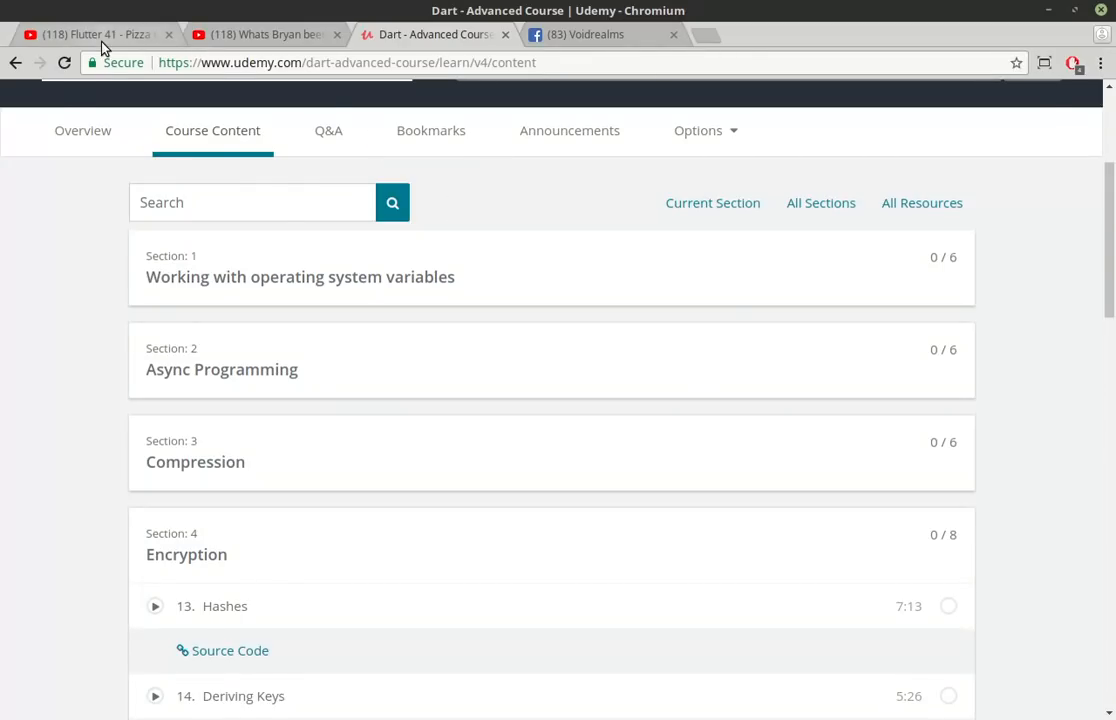
click(95, 34)
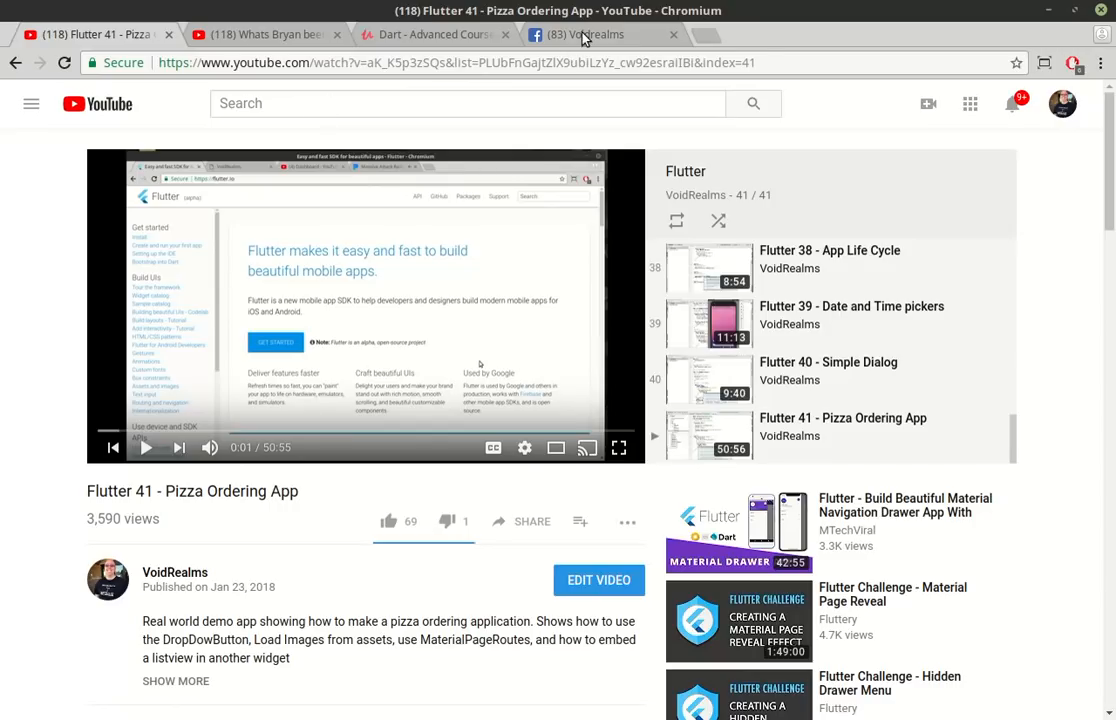
Step: From the VoidRealms Contact Bryan page, follow the 'VoidRealms Facebook Group' link
click(583, 35)
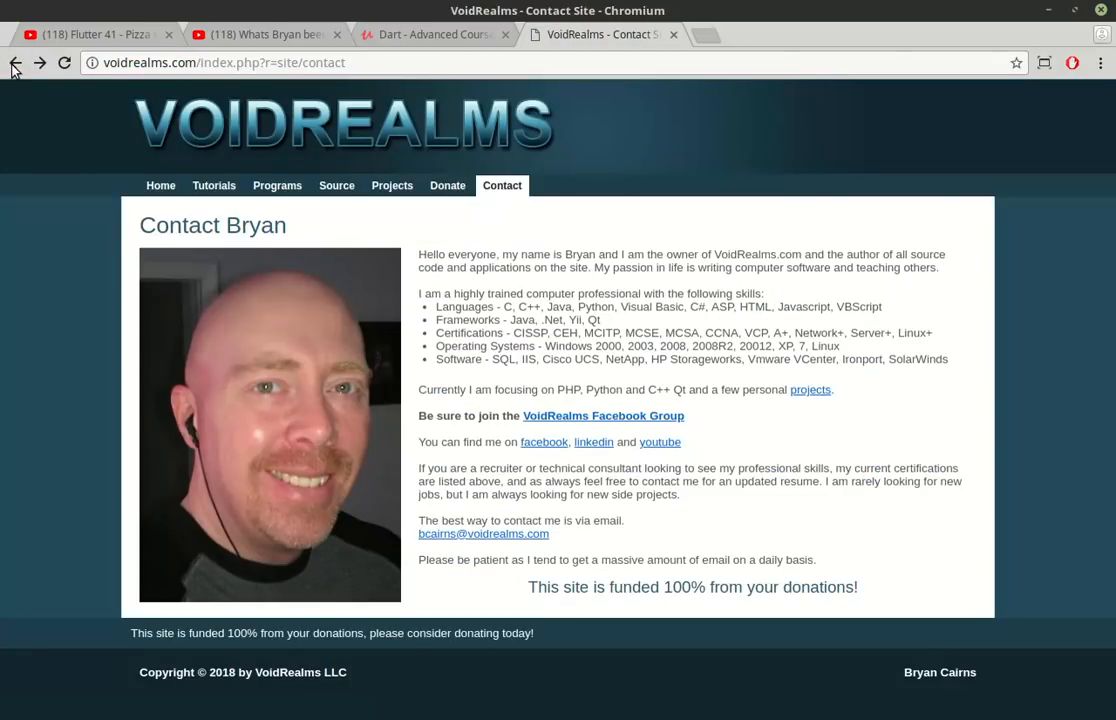
mouse_move(480, 191)
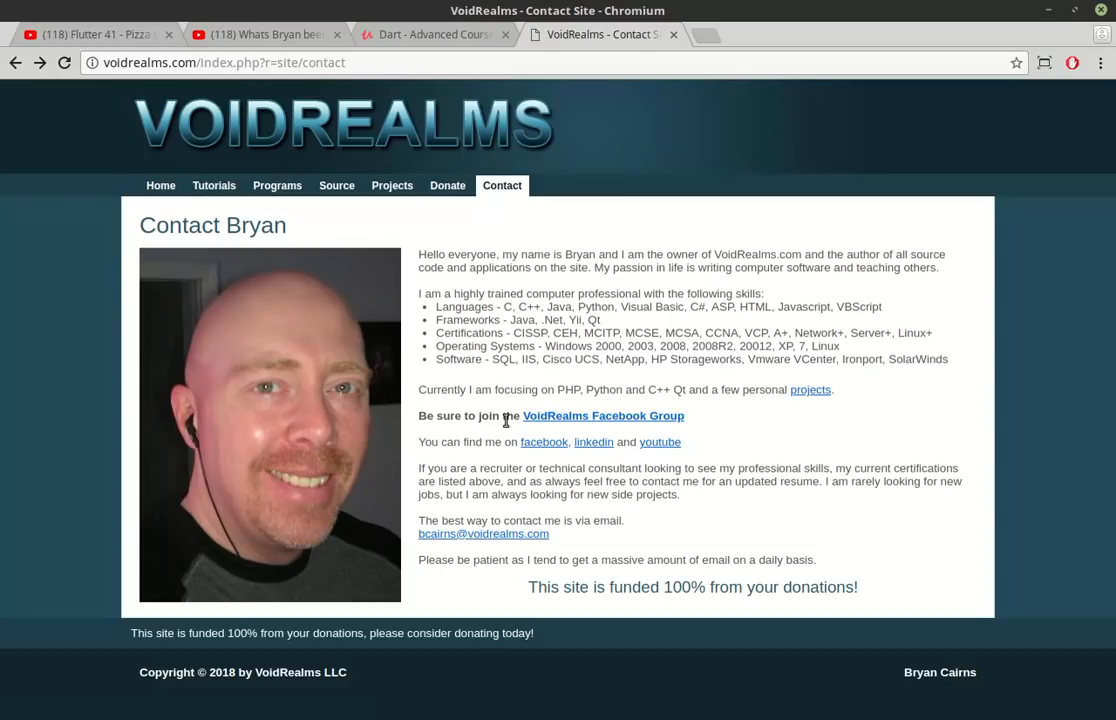
click(604, 415)
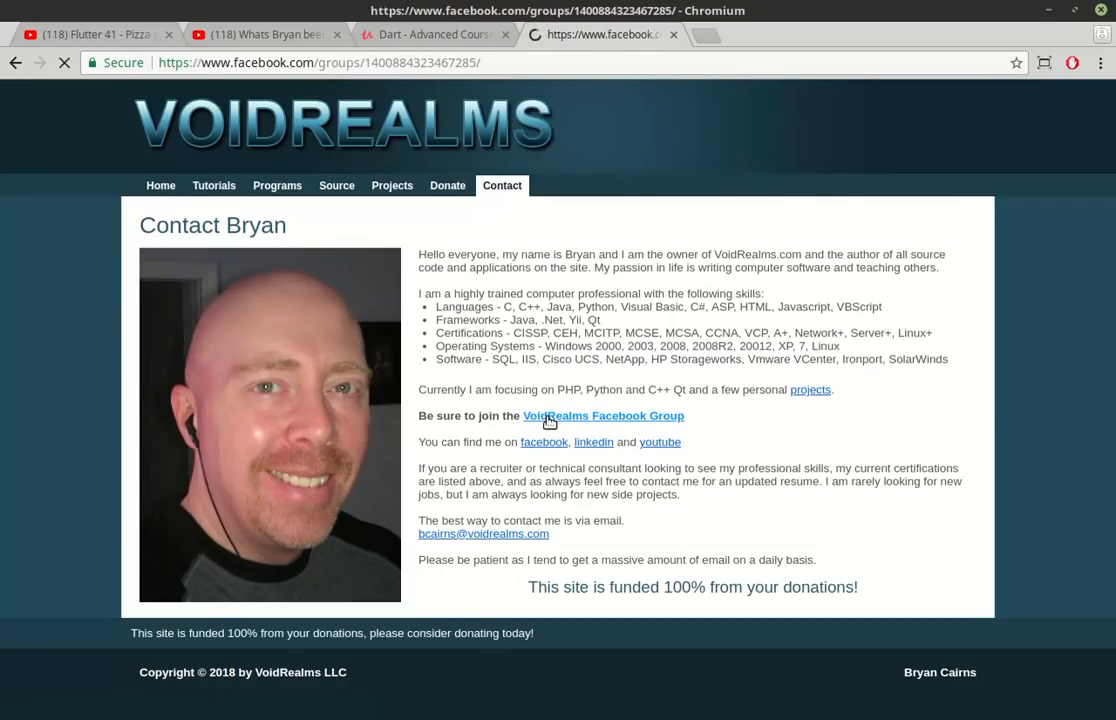
Step: View the Voidrealms admin post listing free Udemy Dart and Flutter course links
click(603, 416)
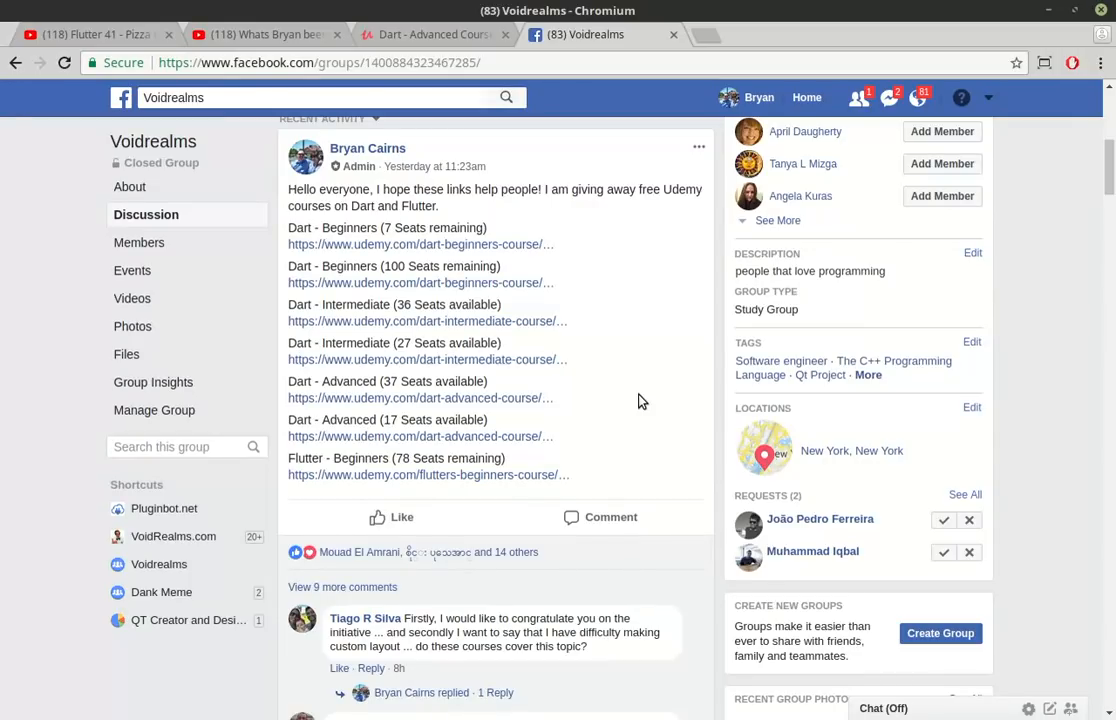
Step: Switch to the Flutter 41 Pizza Ordering App tab and briefly browse its comments
click(95, 34)
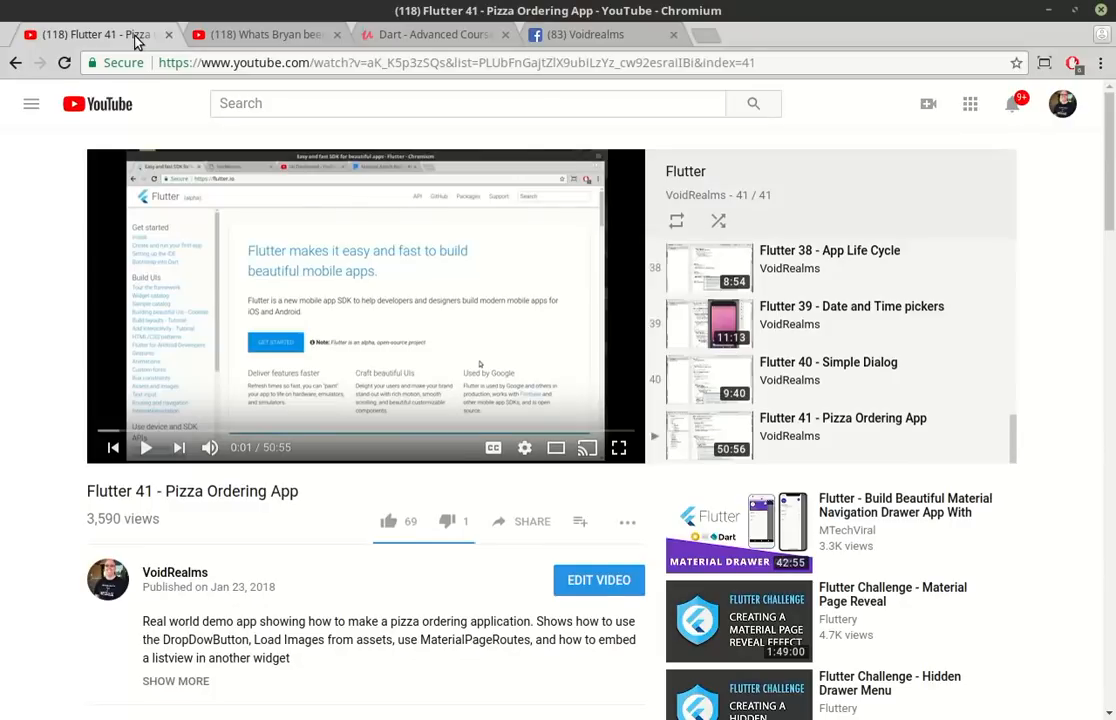
scroll(down, 3)
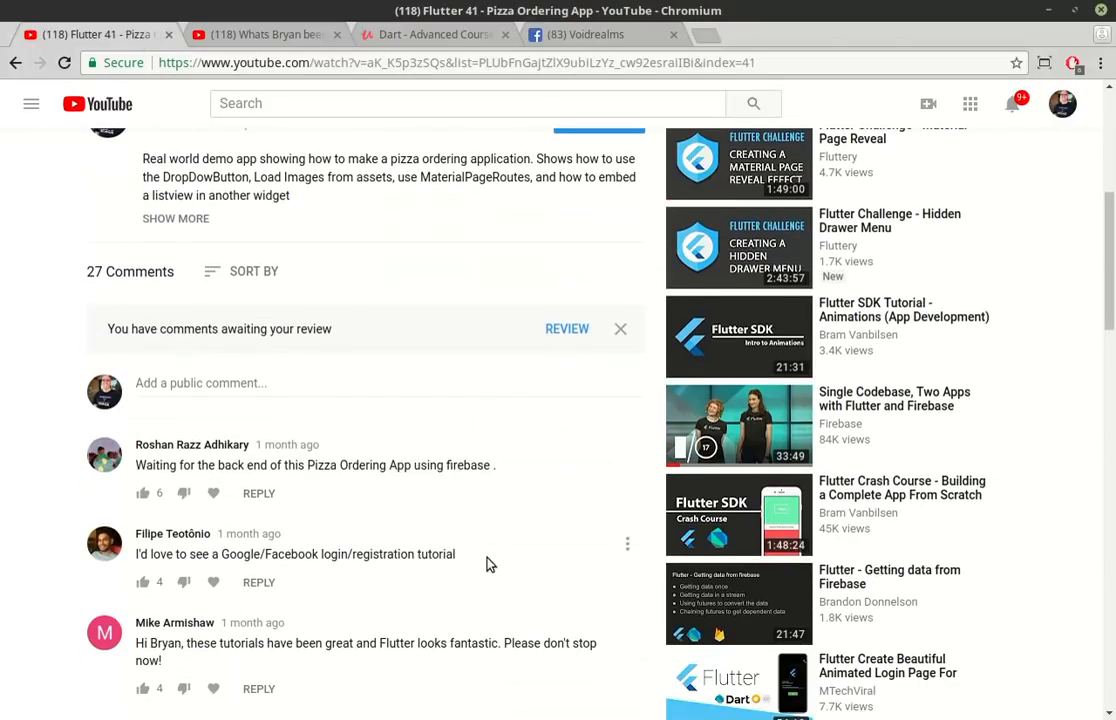
scroll(up, 3)
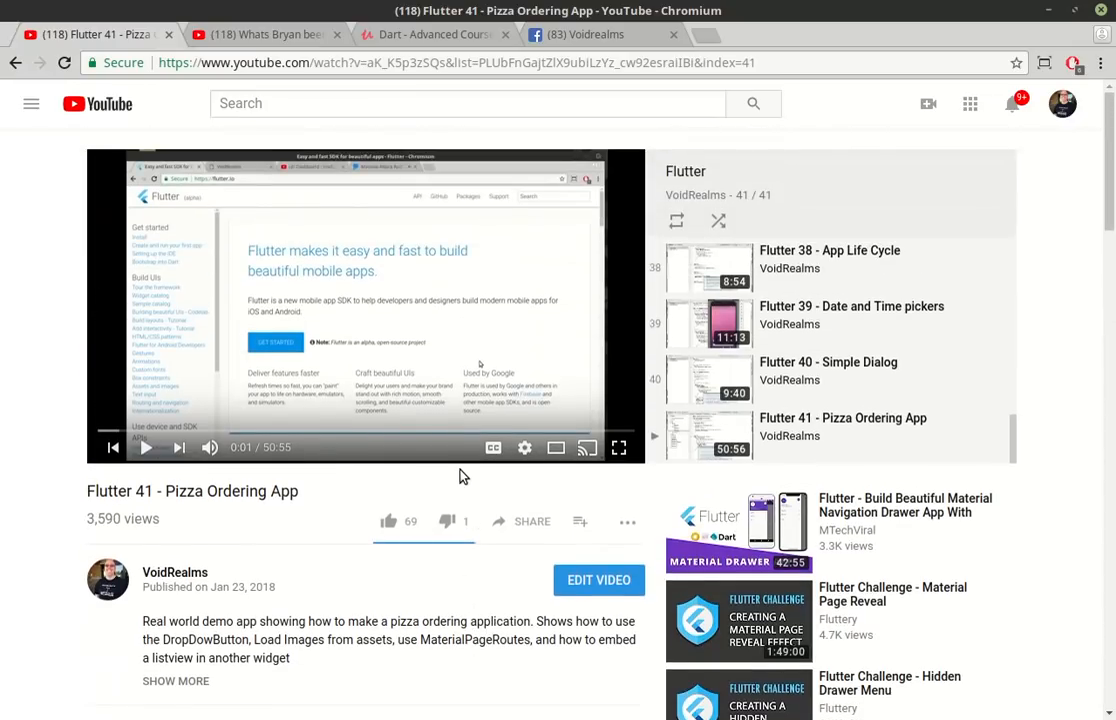